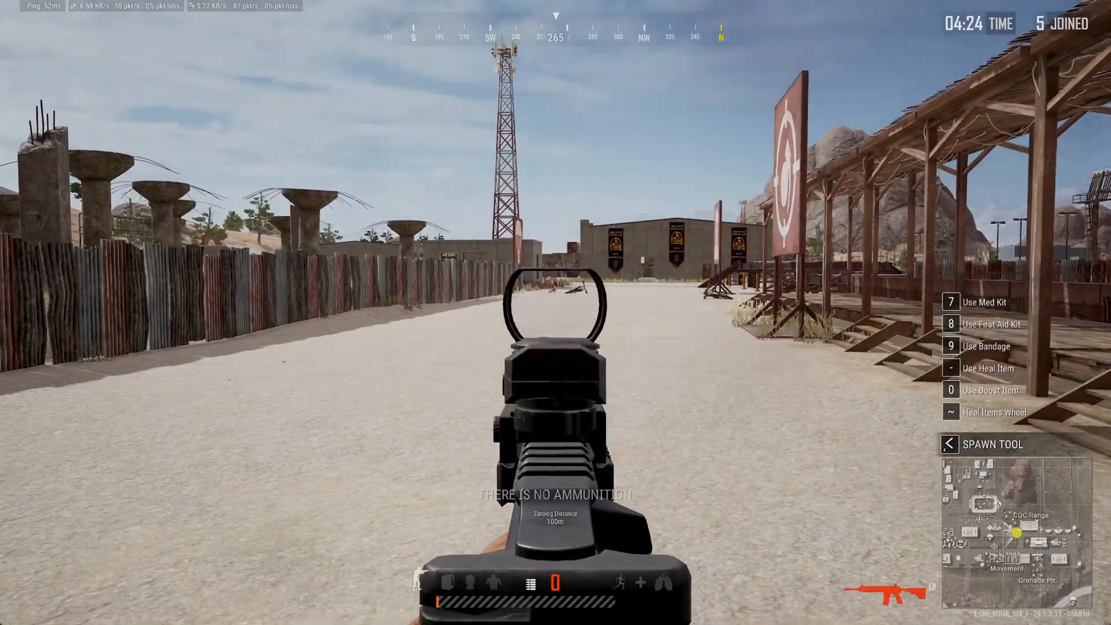
- Open Settings from the Esc system menu and switch to Key Bindings
{"action": "key", "text": "Escape"}
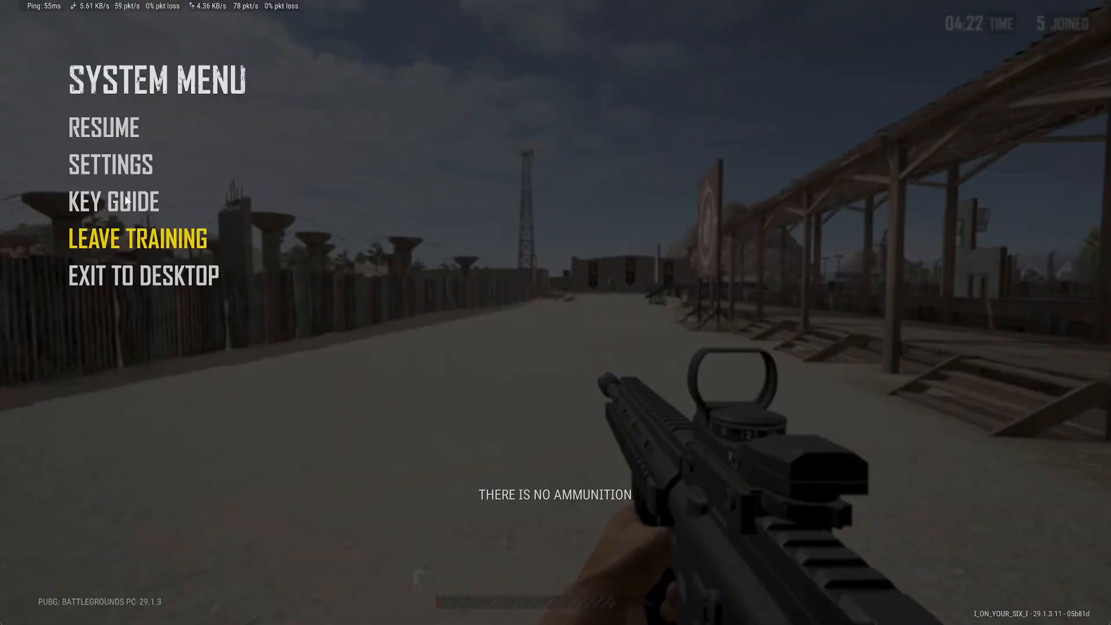
{"action": "left_click", "coordinate": [112, 165]}
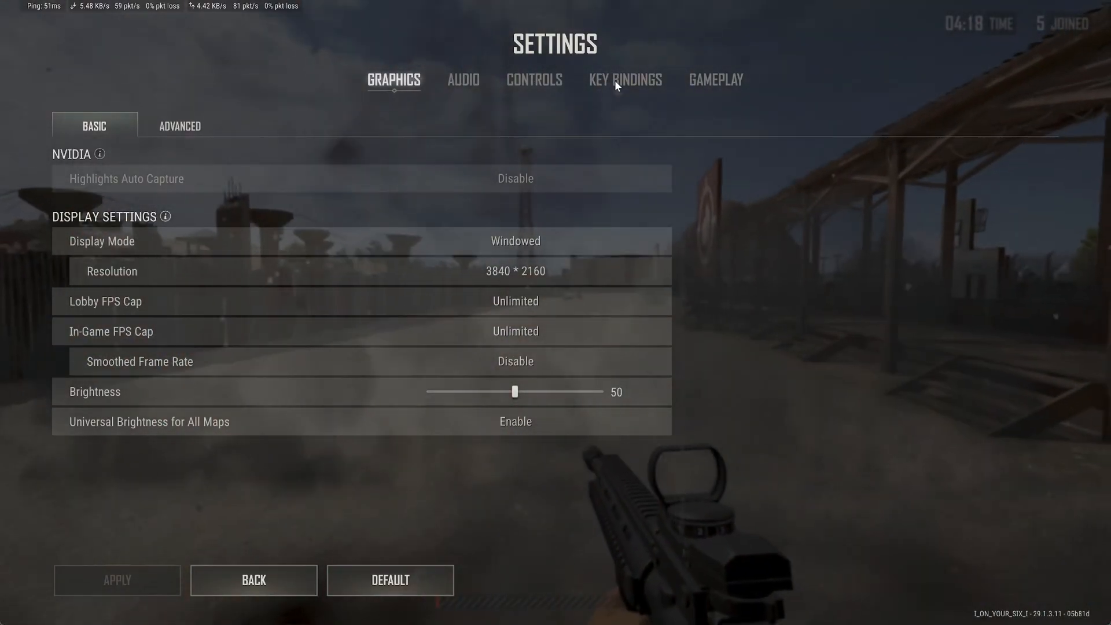
{"action": "left_click", "coordinate": [626, 79]}
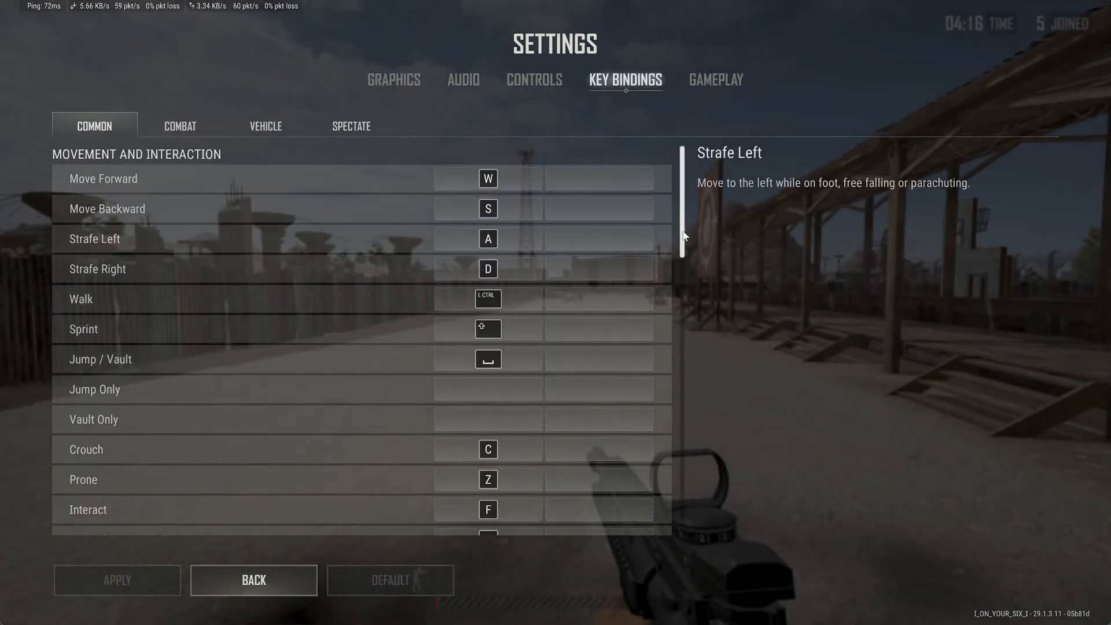
- Scroll to the Sound voice chat and volume bindings, then switch to Audio settings
{"action": "scroll", "scroll_direction": "down", "scroll_amount": 3}
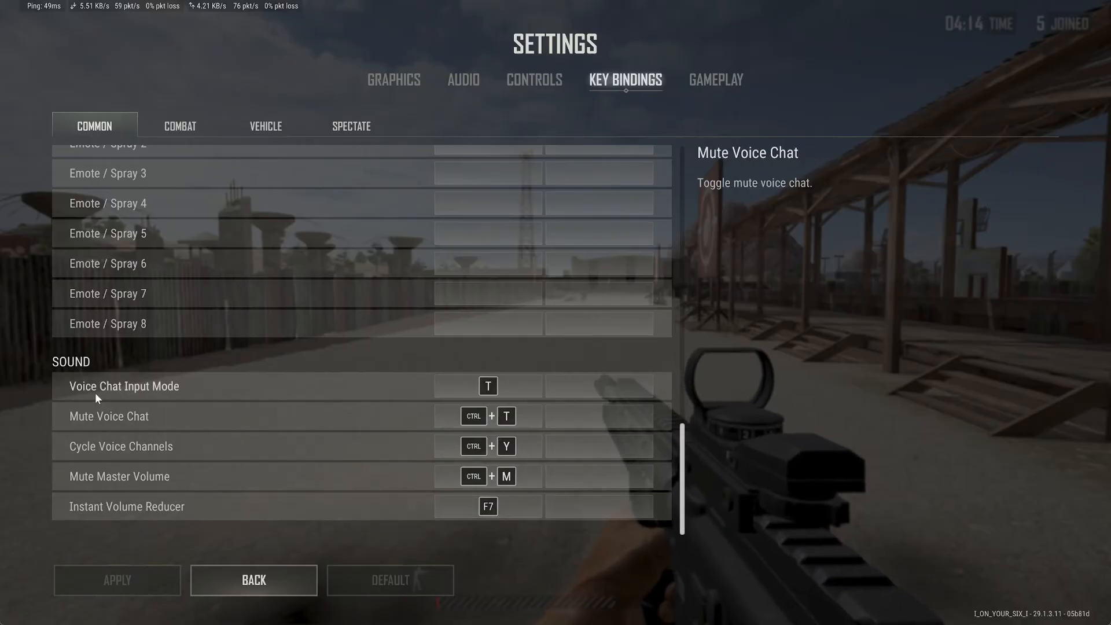
{"action": "mouse_move", "coordinate": [331, 394]}
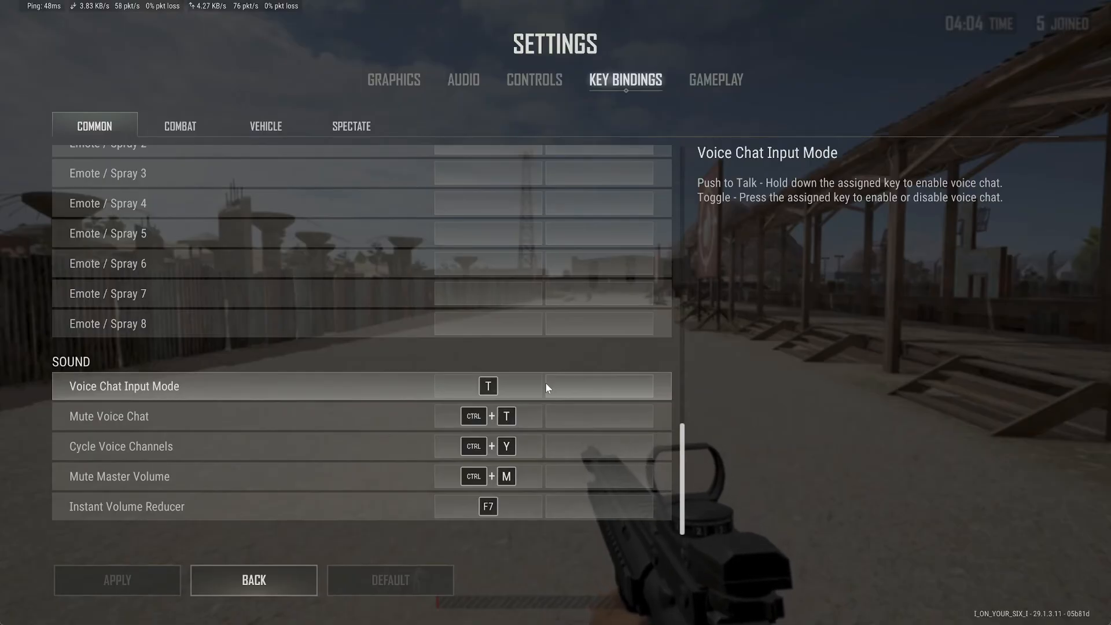
{"action": "mouse_move", "coordinate": [501, 397]}
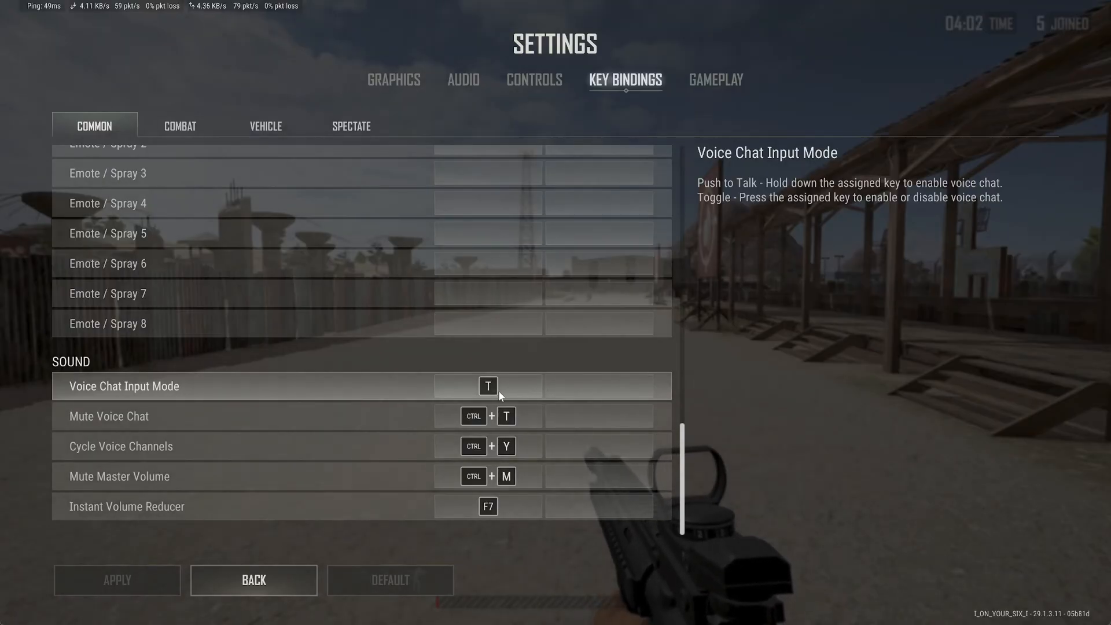
{"action": "mouse_move", "coordinate": [110, 432]}
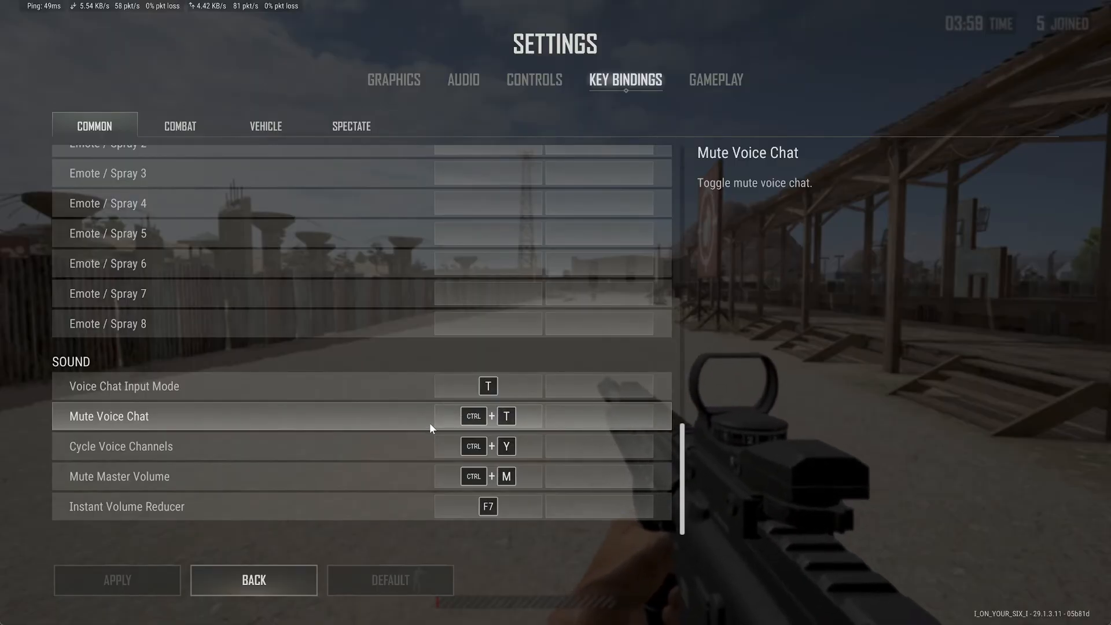
{"action": "mouse_move", "coordinate": [405, 459]}
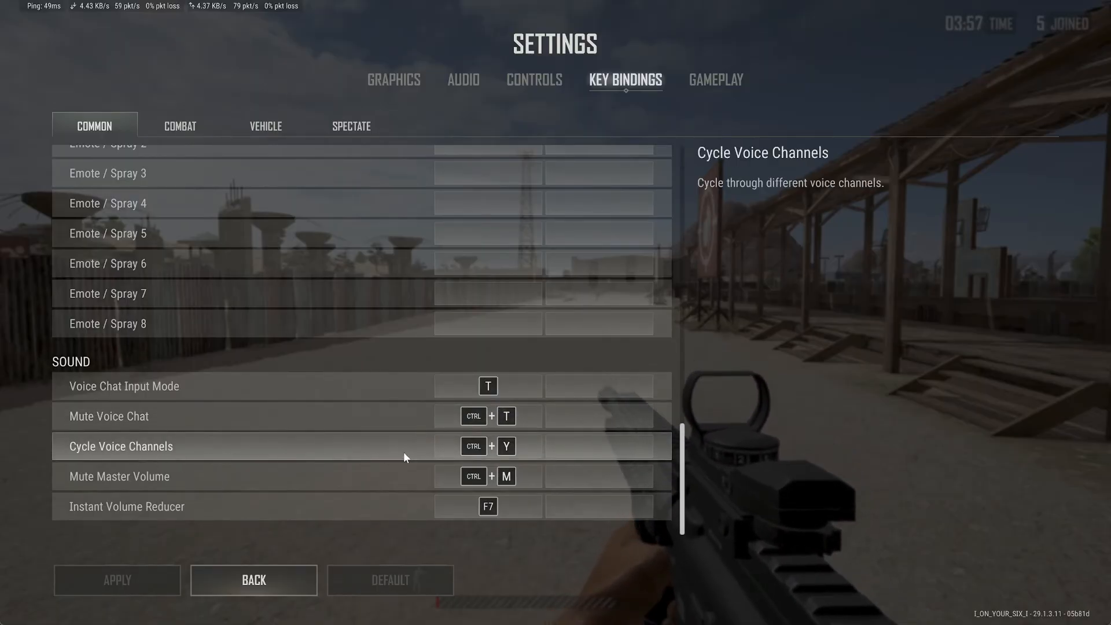
{"action": "mouse_move", "coordinate": [107, 490]}
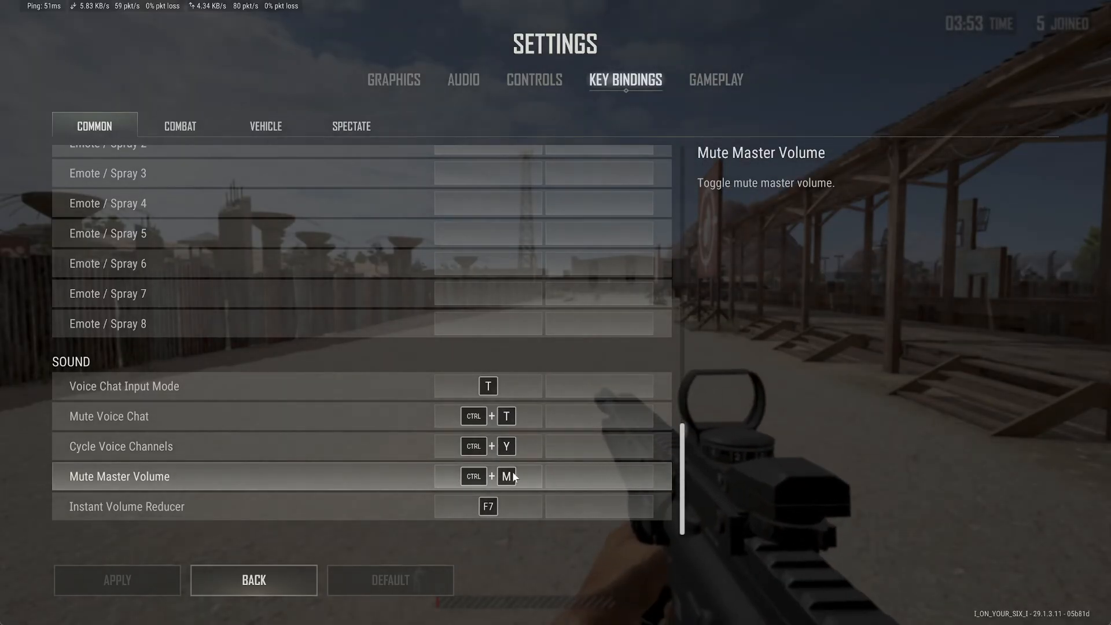
{"action": "mouse_move", "coordinate": [471, 507]}
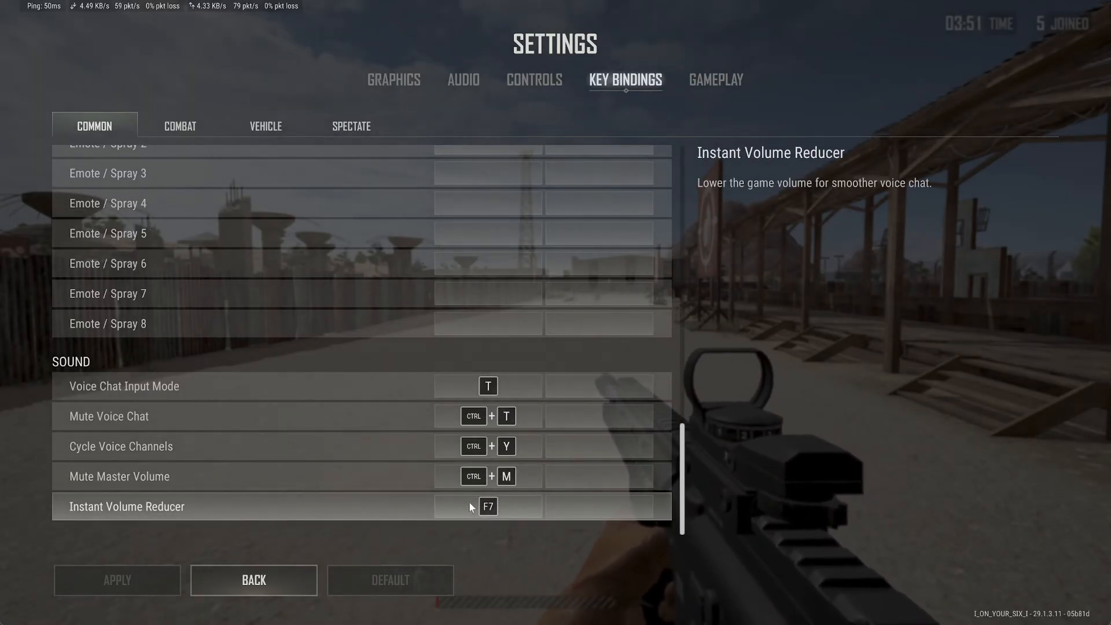
{"action": "mouse_move", "coordinate": [653, 480]}
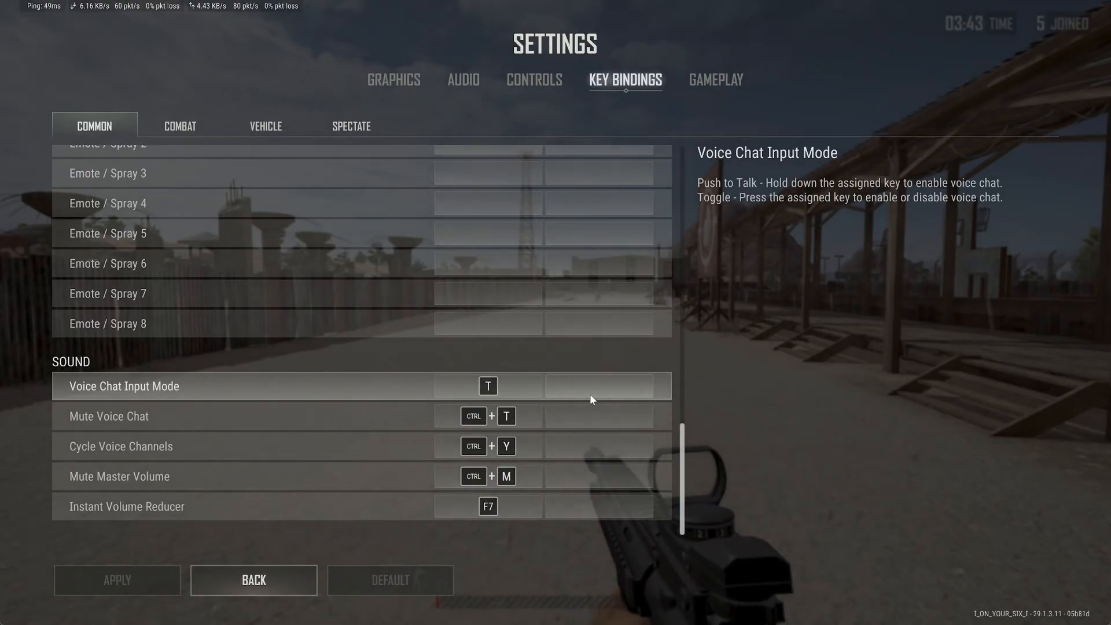
{"action": "left_click", "coordinate": [464, 80]}
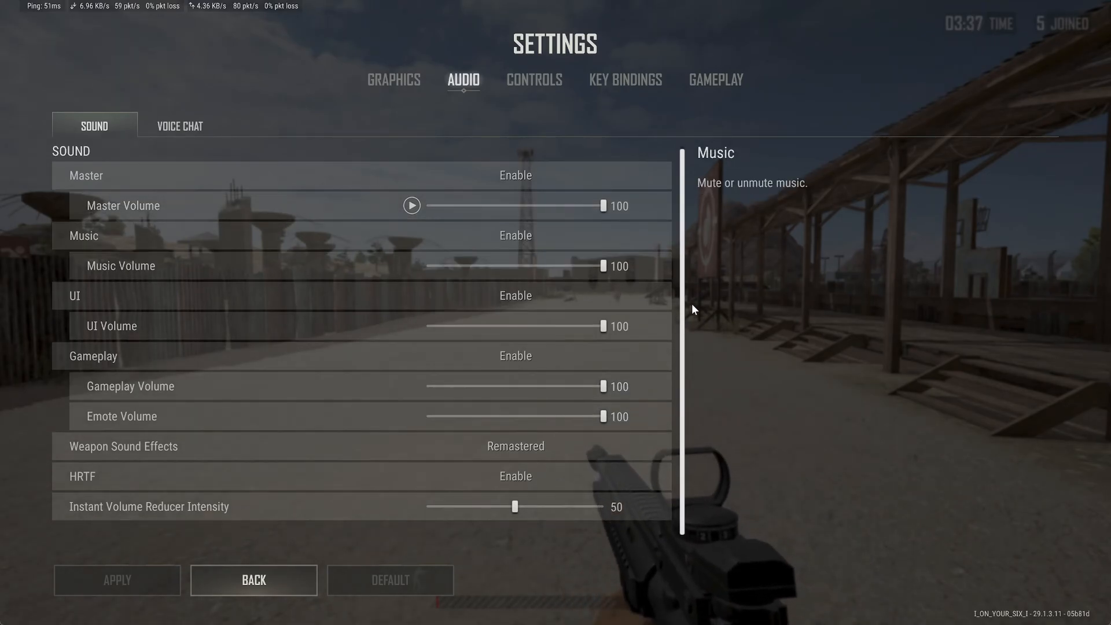
{"action": "mouse_move", "coordinate": [267, 430]}
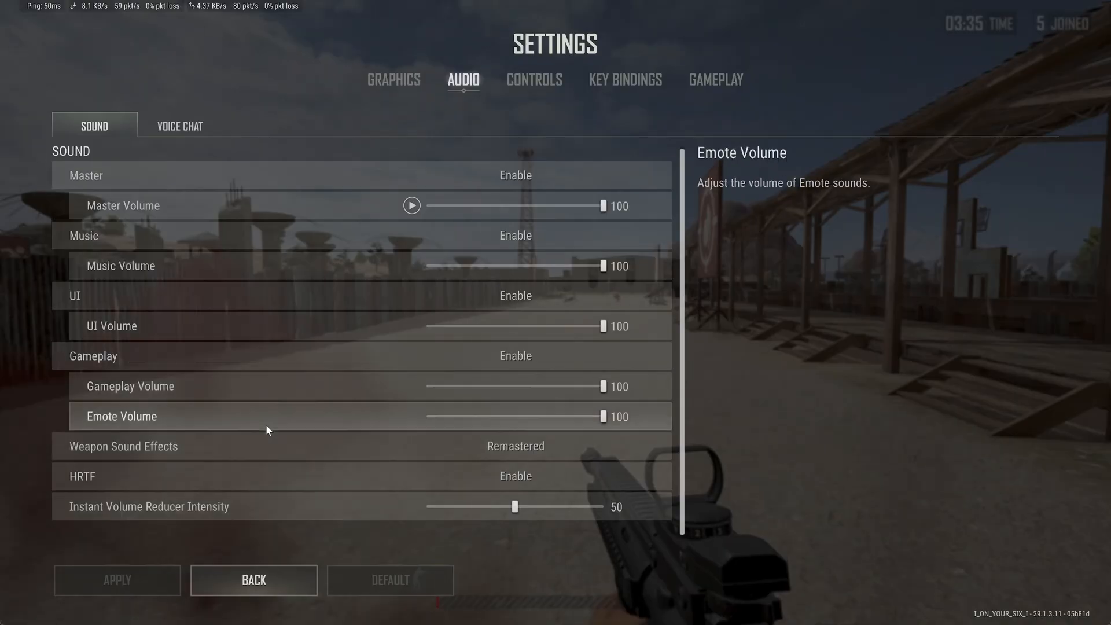